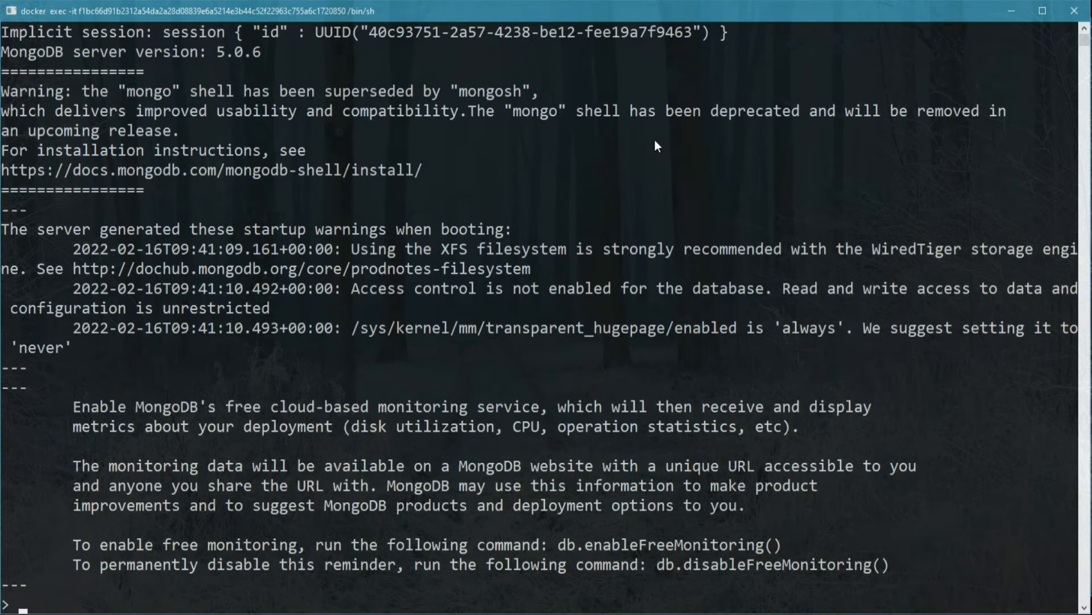
Lock MongoDB against writes with db.fsyncLock(), then exit to a cleared container shell prompt
text(db.fsyncLock();)
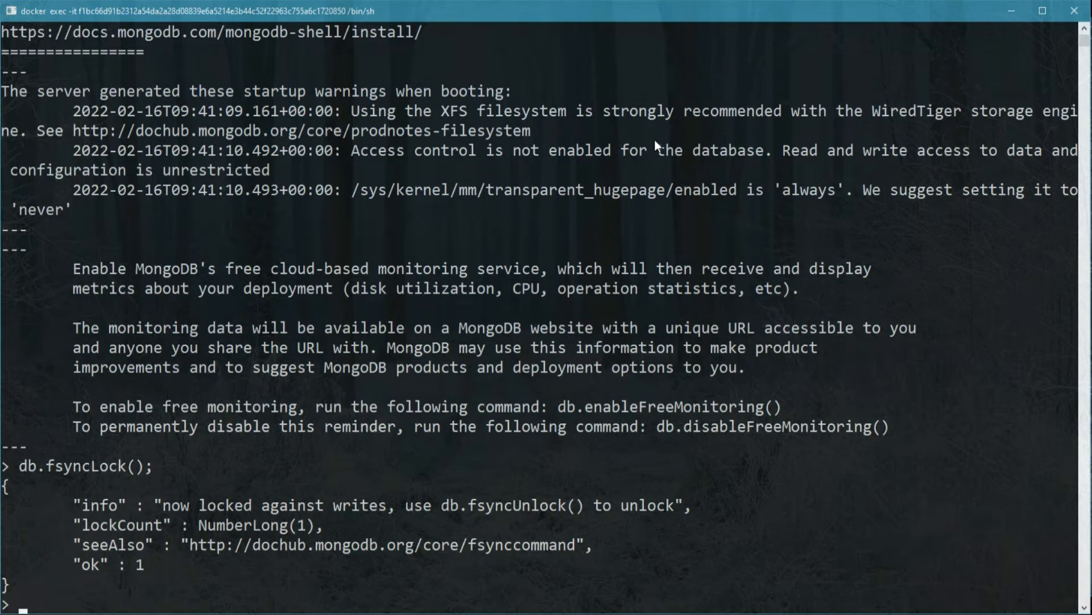
drag(162, 505, 397, 505)
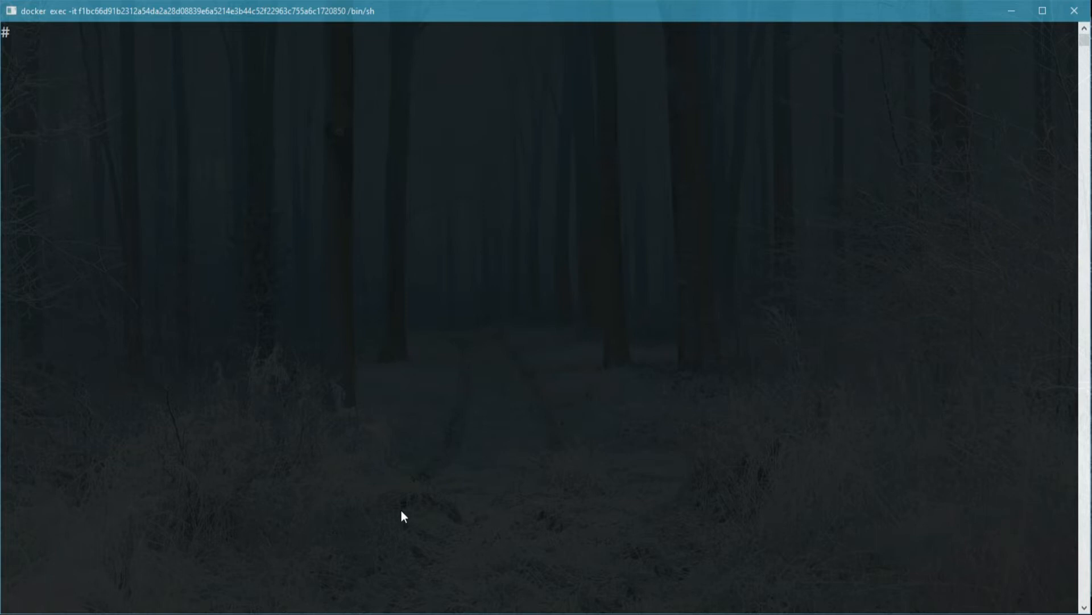
Copy /data/db/ recursively into /backup/ and start the mongo shell again
text(cp -R /data/db/)
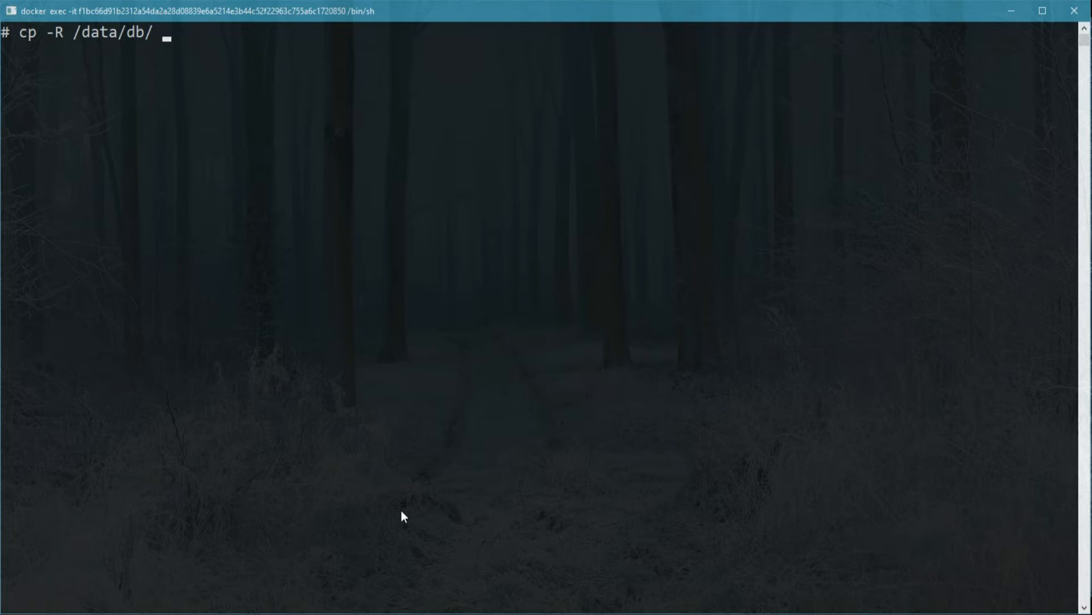
text(/backup/)
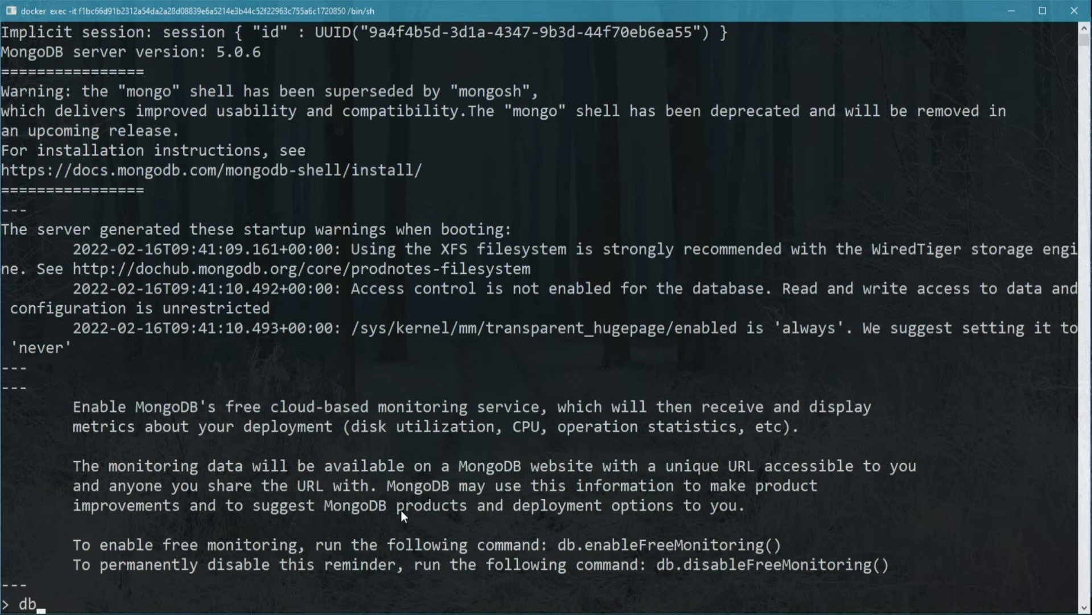
Unlock writes with db.fsyncUnlock(), exit mongo, and list the bin folder's MongoDB tools
text(db.fsyncUnlock();)
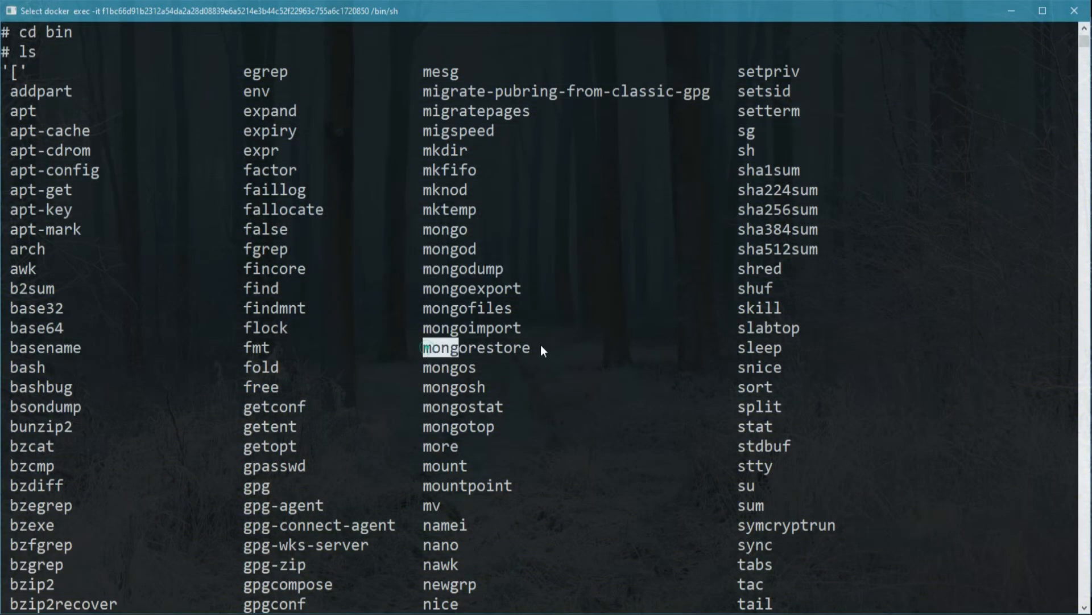
Run mongodump to write out admin.system.version and the movies actors and movies collections
double_click(476, 347)
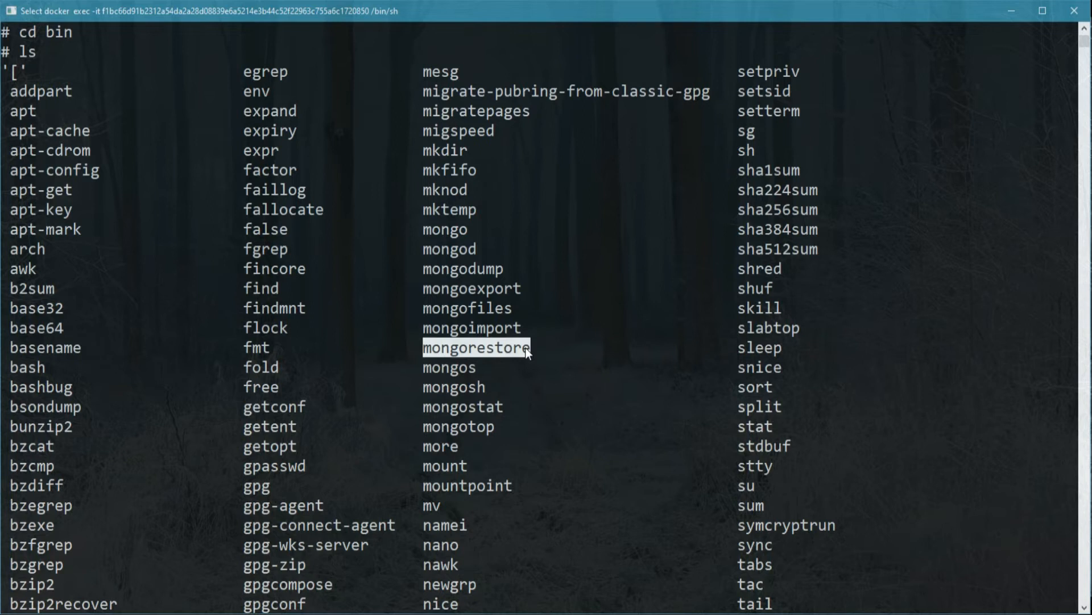
scroll(down, 3)
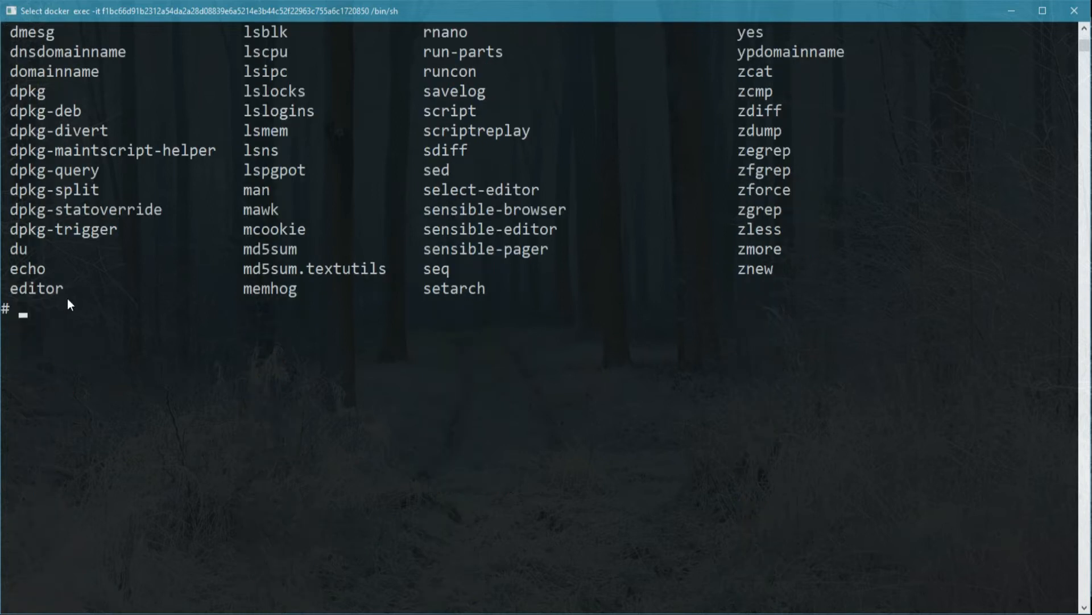
text(mongodump)
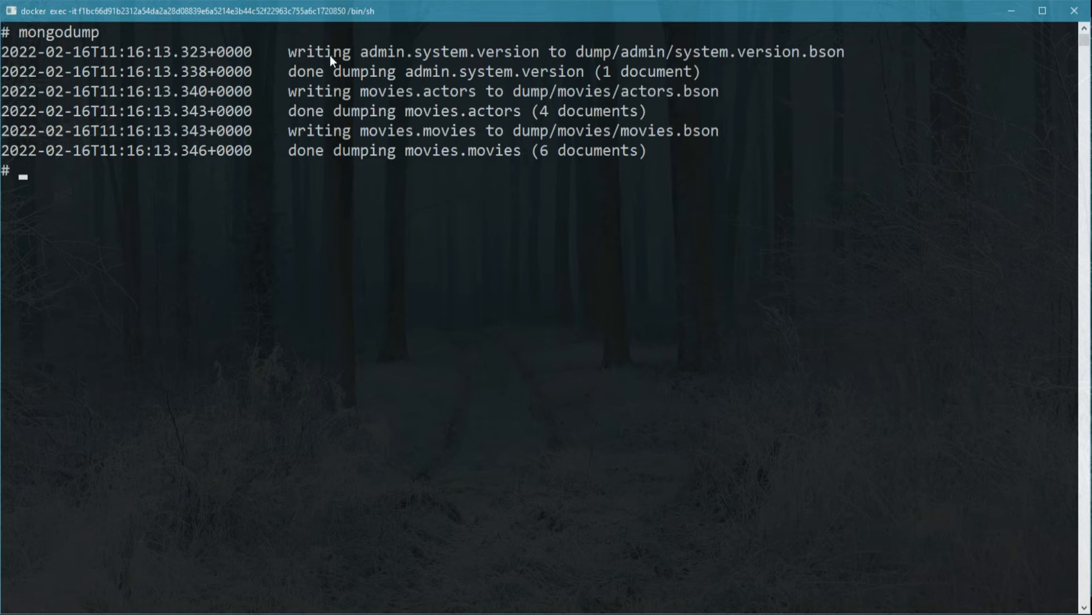
List the dump's movies folder showing actors and movies BSON and metadata files
drag(288, 51, 480, 130)
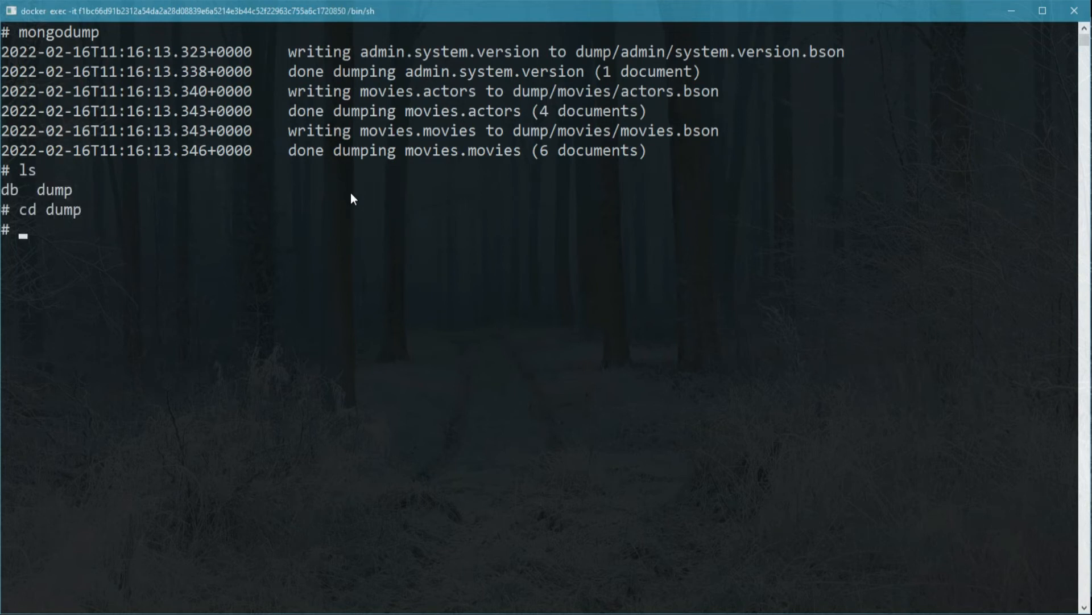
text(ls)
text(cd movies)
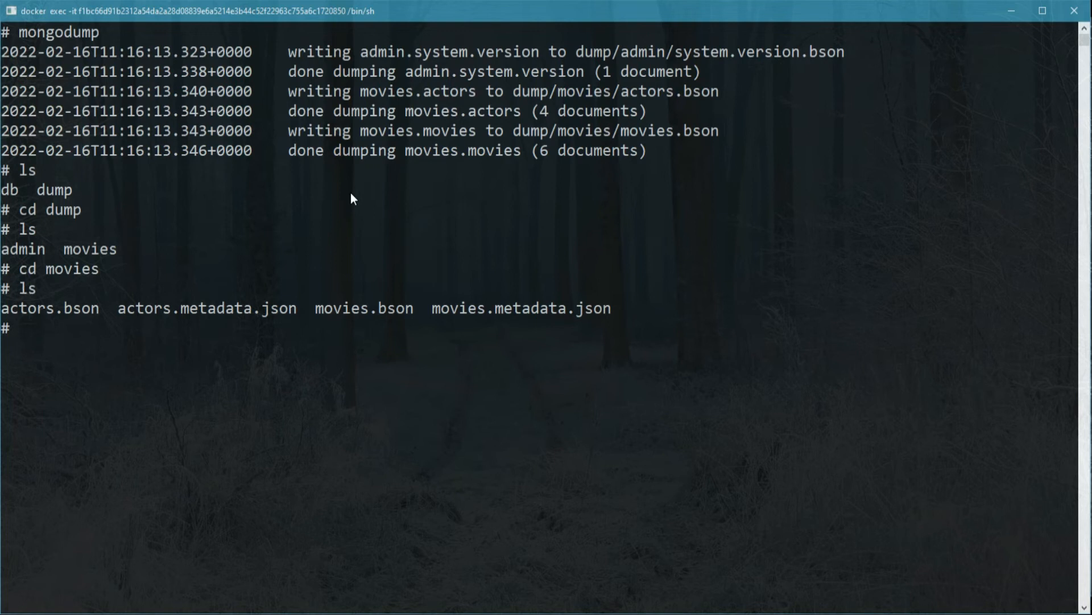
Show mongodump --help, highlight the --port=<port> option, then clear the screen
text(mongodump -)
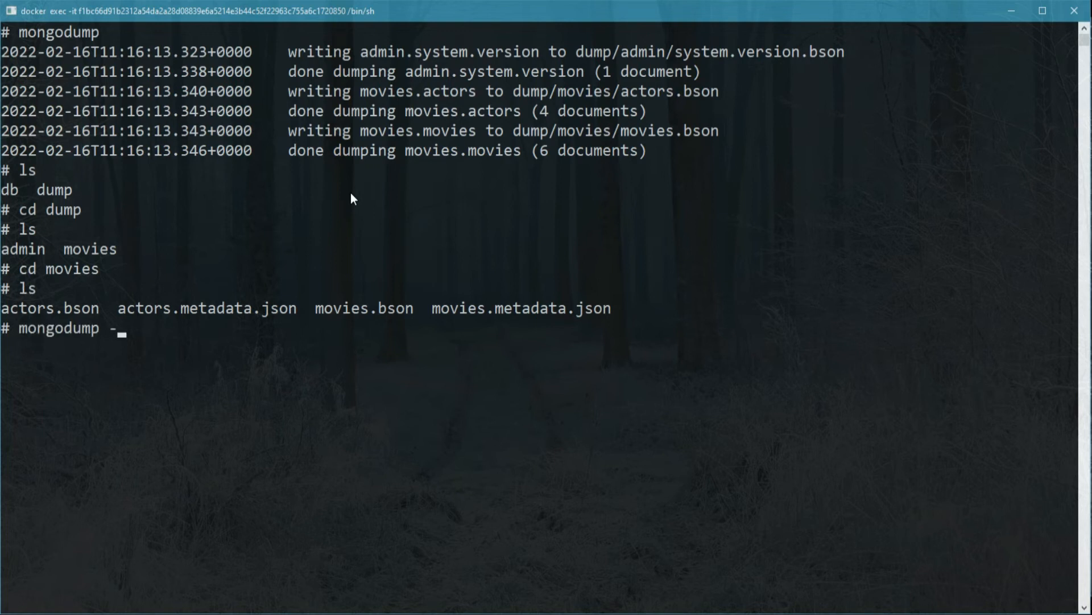
text(-hlp)
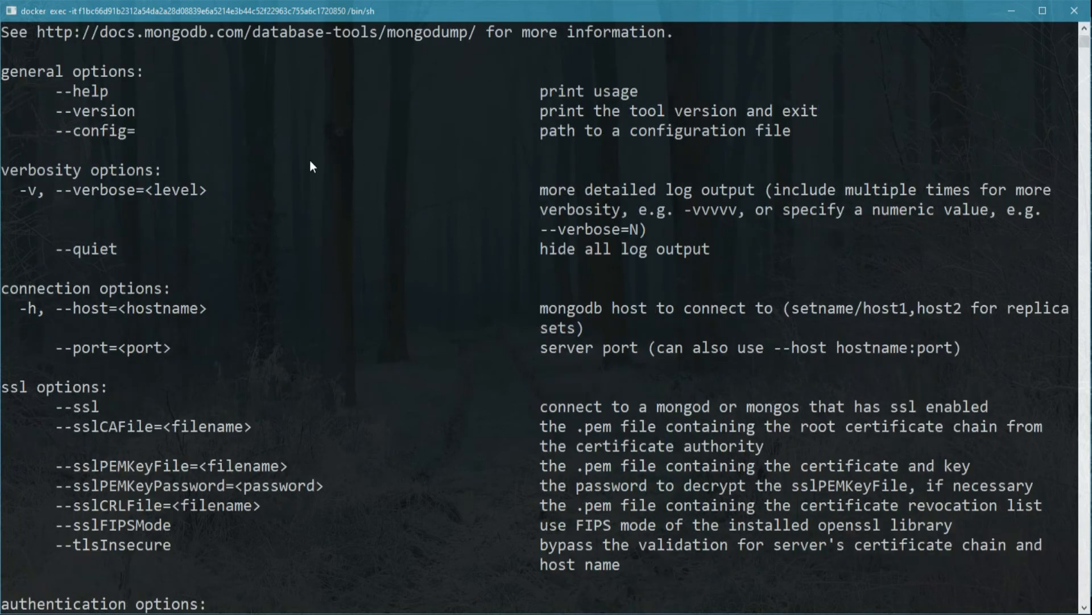
double_click(108, 347)
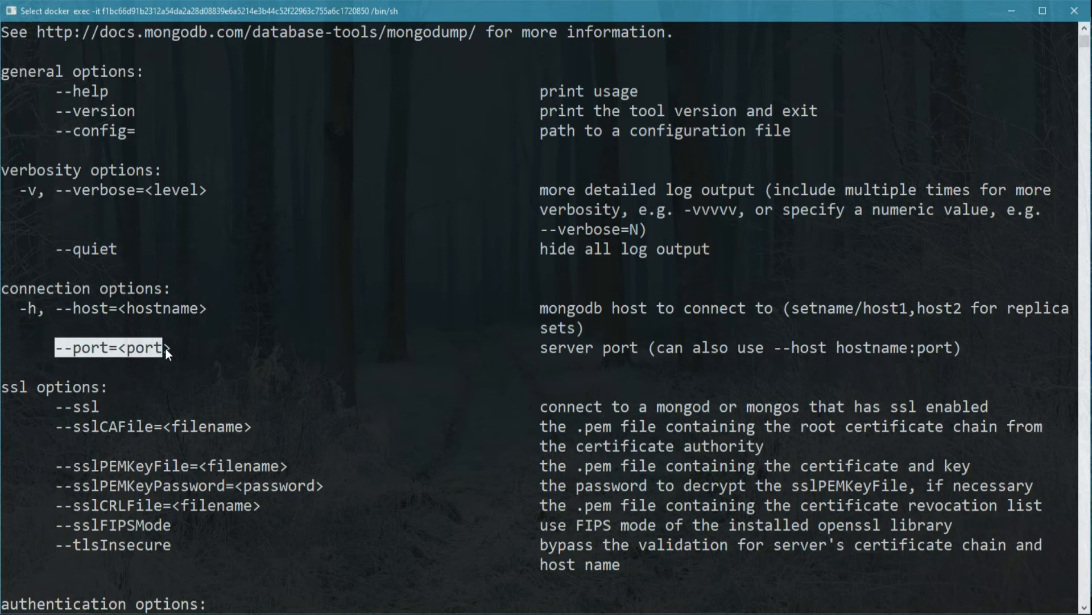
key(Return)
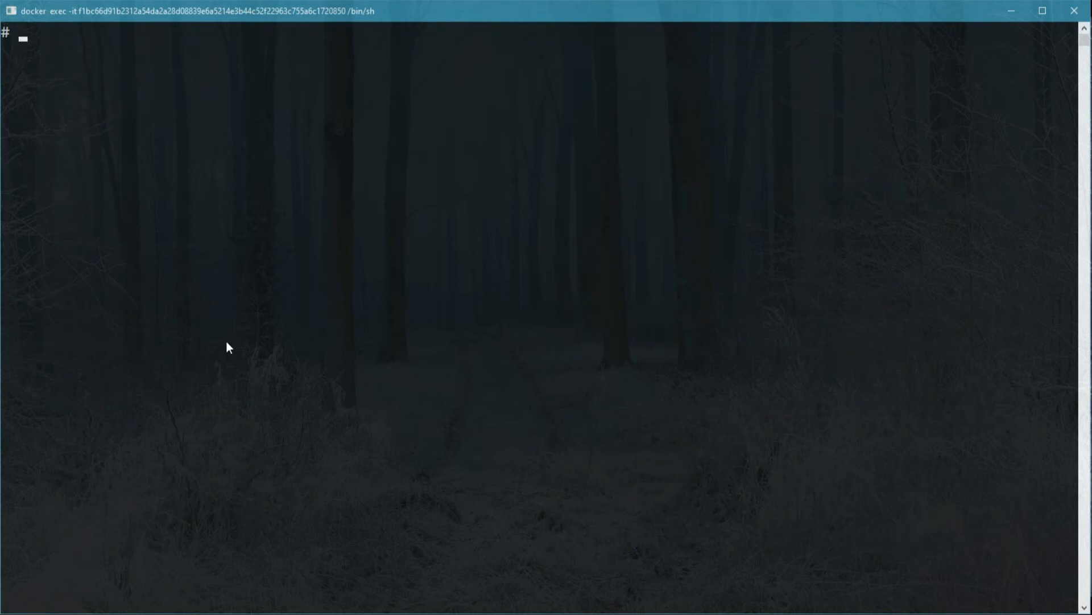
Run mongorestore on the dump; all 10 movies documents fail as duplicate keys
text(mongorestore)
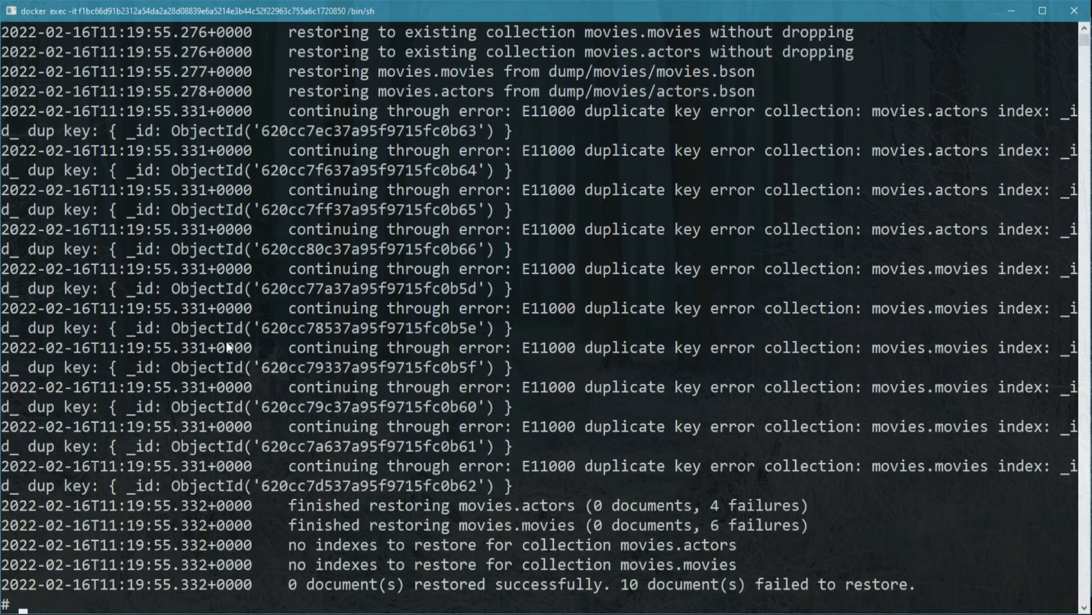
mouse_move(302, 280)
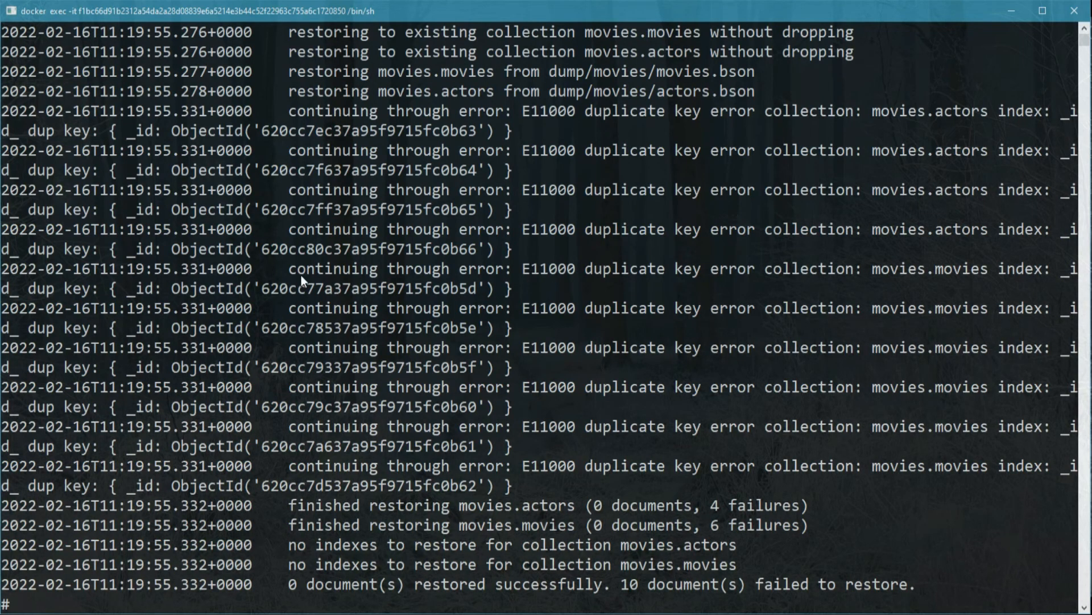